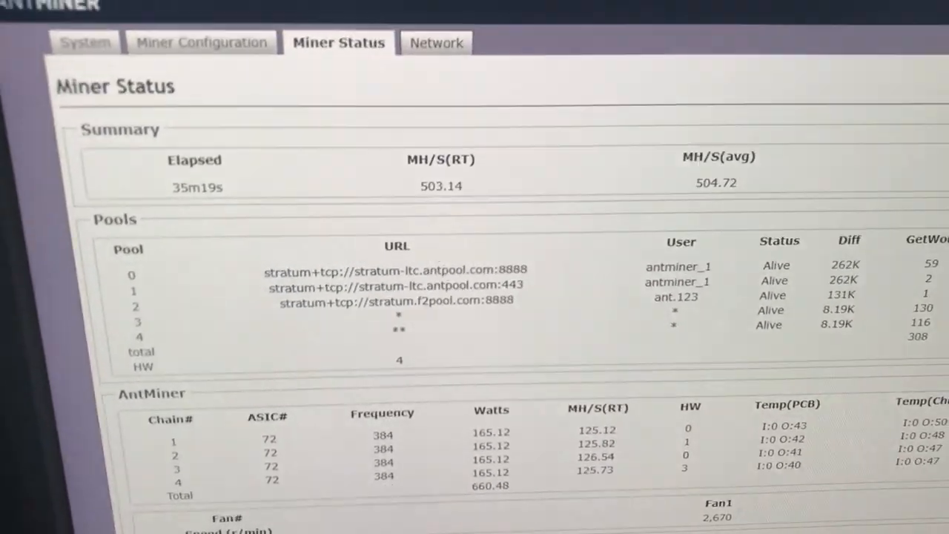
Step: Scroll through the miner status page to inspect its current readings
scroll("up", 3)
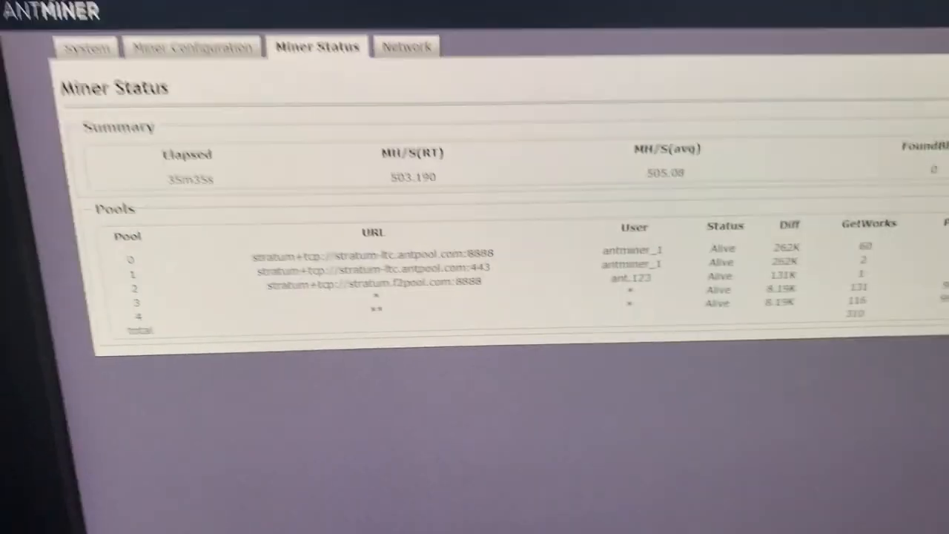
scroll("down", 3)
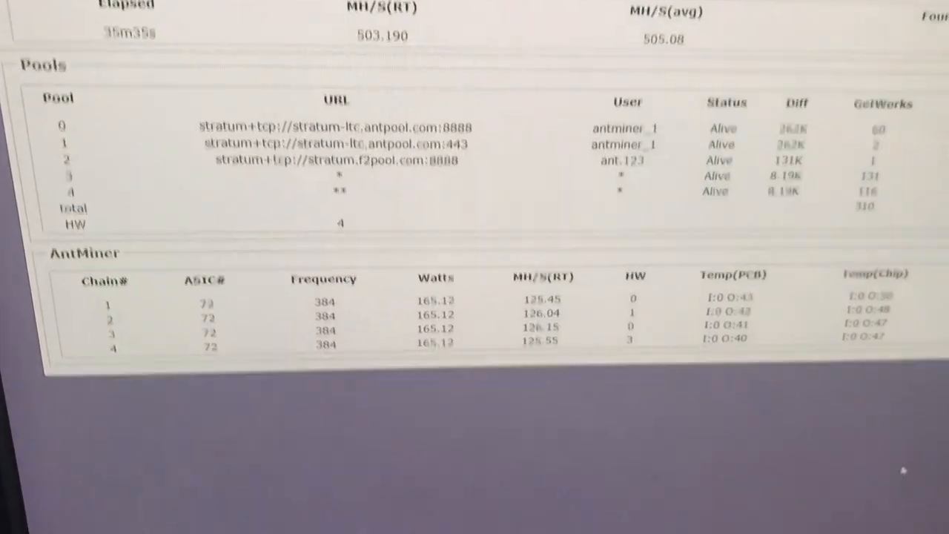
scroll("down", 3)
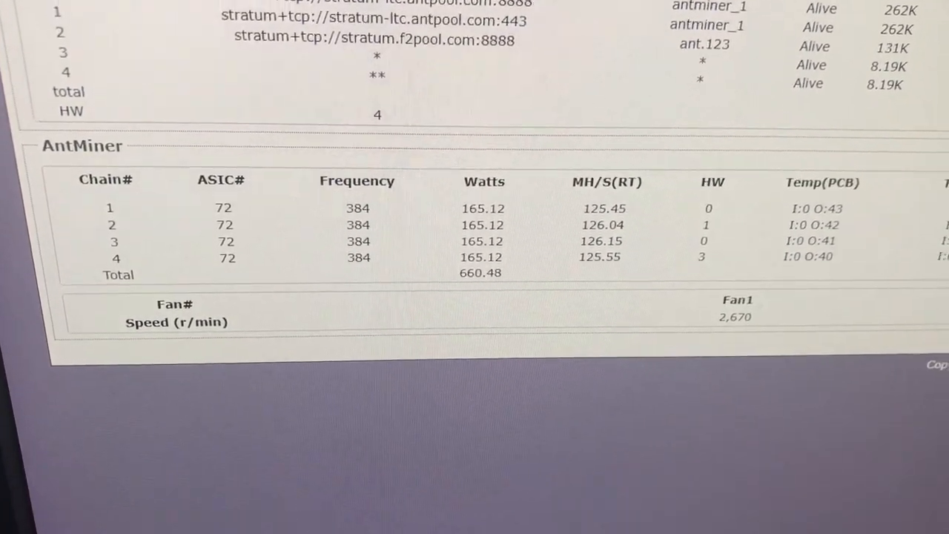
scroll("up", 3)
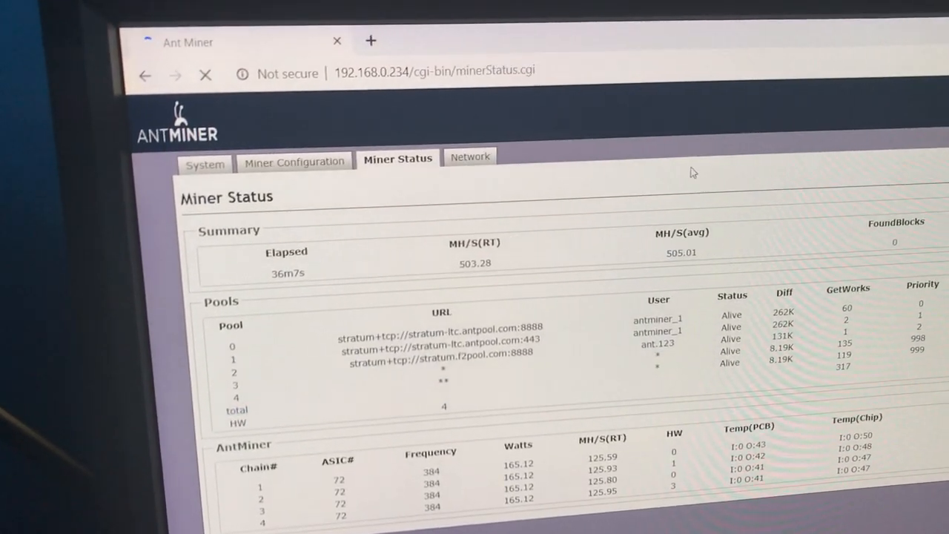
Step: Review Miner Configuration's three pool URLs, workers and setup checkboxes
left_click(294, 162)
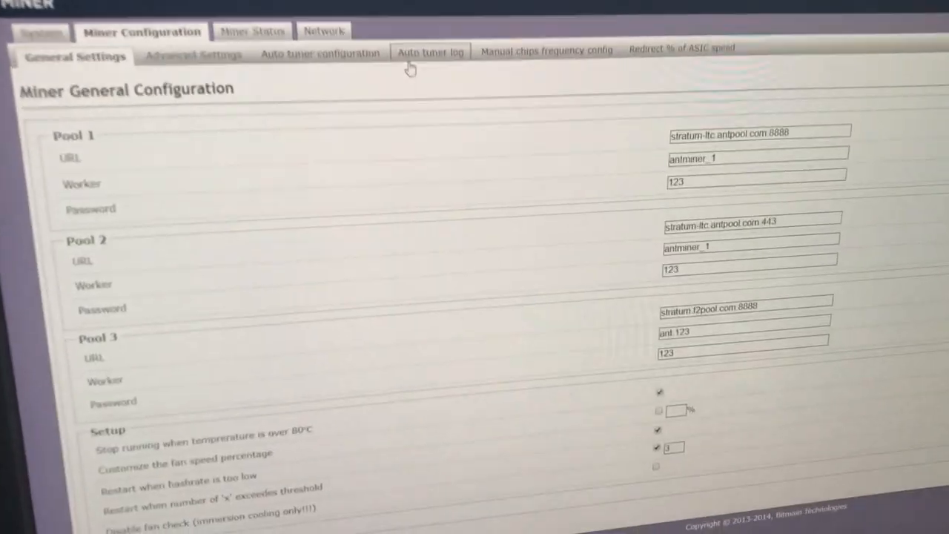
scroll("down", 3)
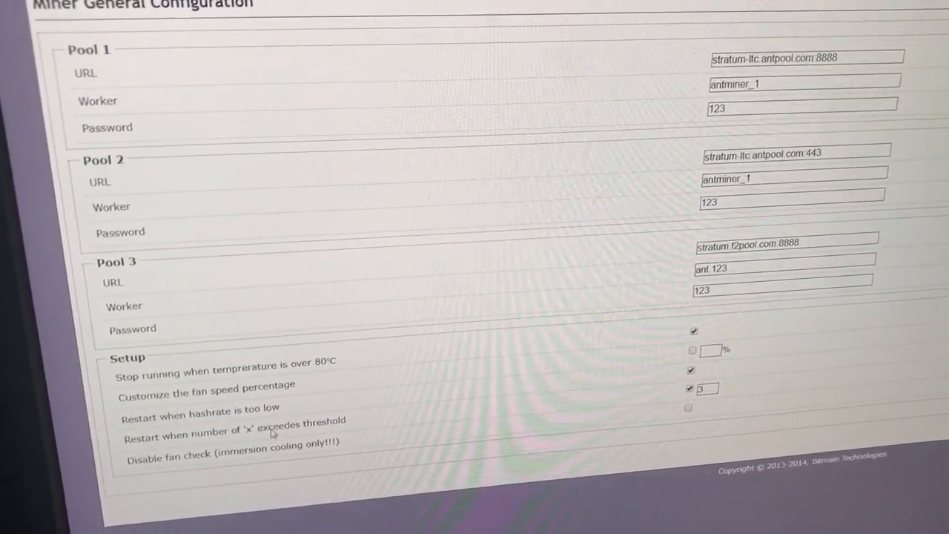
scroll("down", 3)
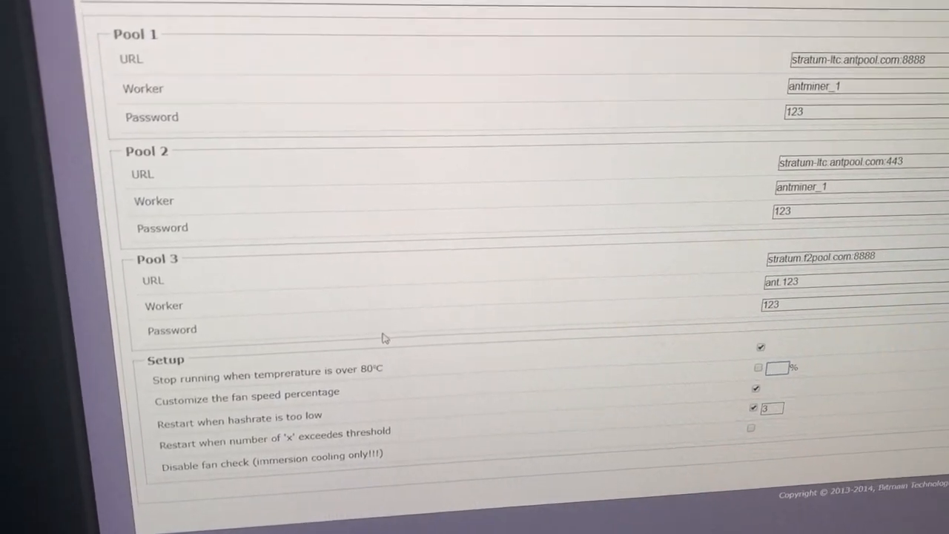
Step: Scroll the per-chip frequency grids, confirming all four chains at frequency 384
scroll("up", 3)
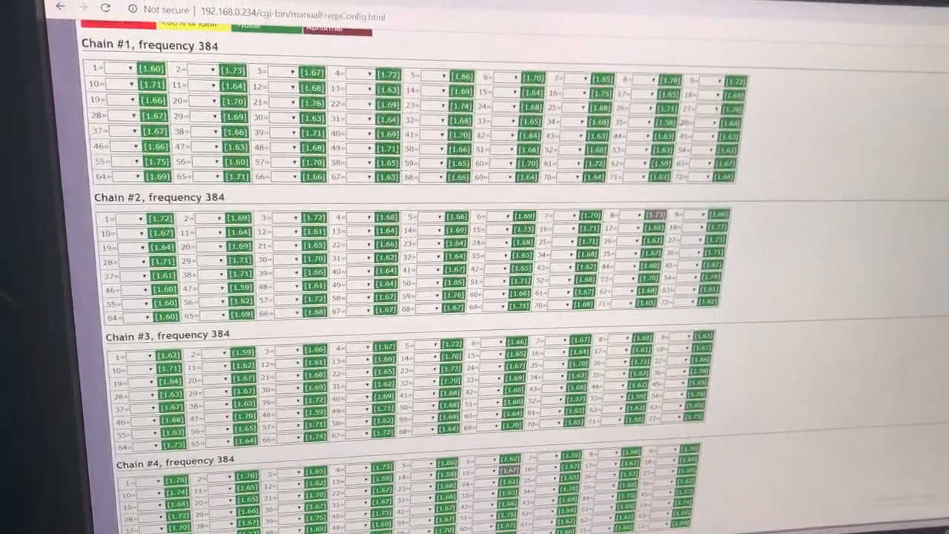
scroll("up", 3)
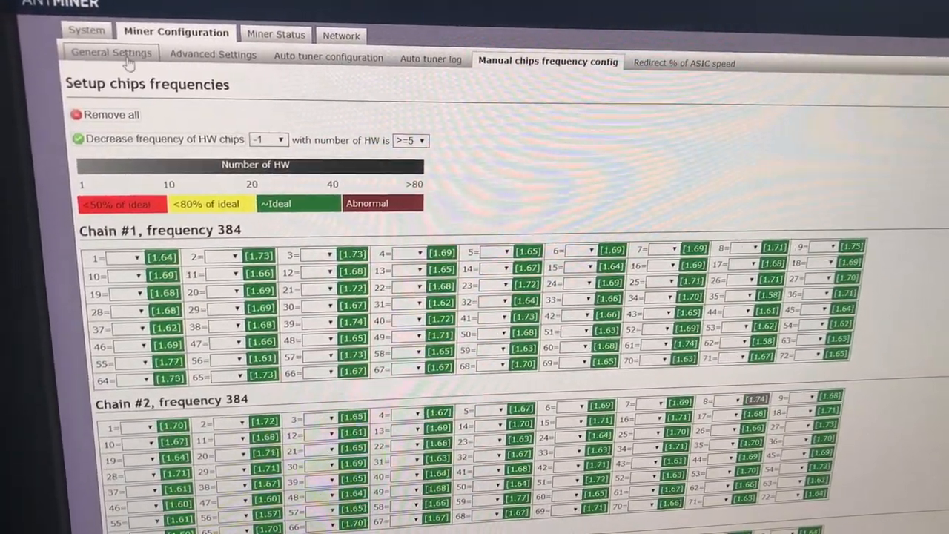
Step: Set the auto tuner overclock profile to Economy mode (384M to lowest)
left_click(328, 57)
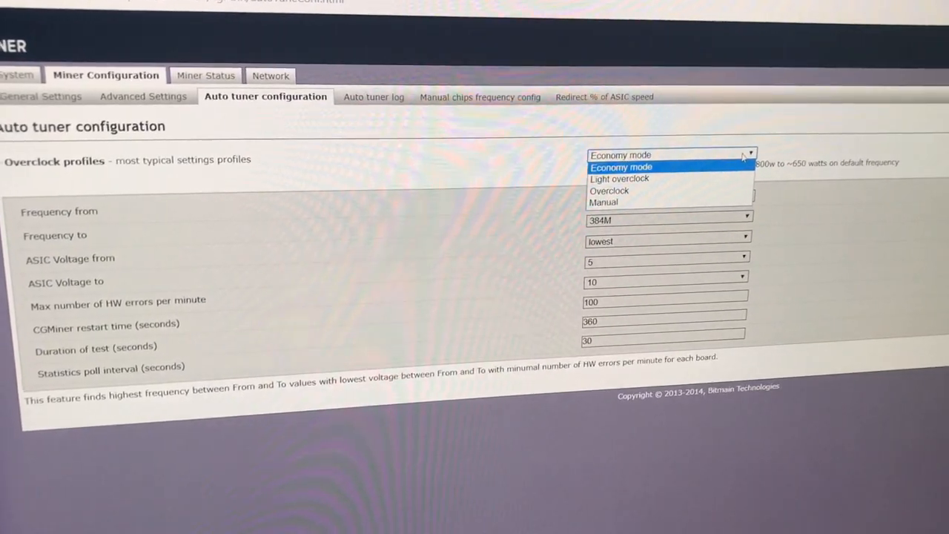
left_click(621, 167)
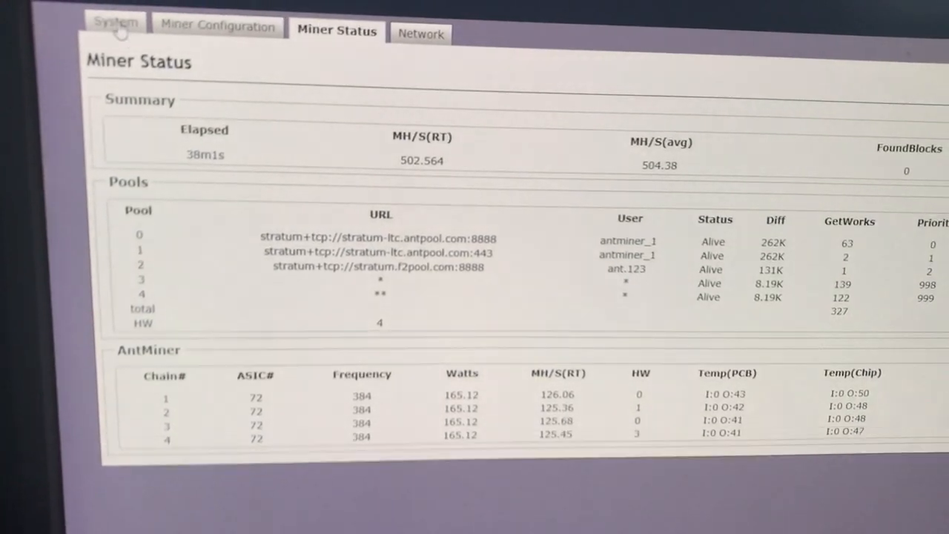
Step: Go to the System section's Reboot page for the device's operating system
left_click(115, 24)
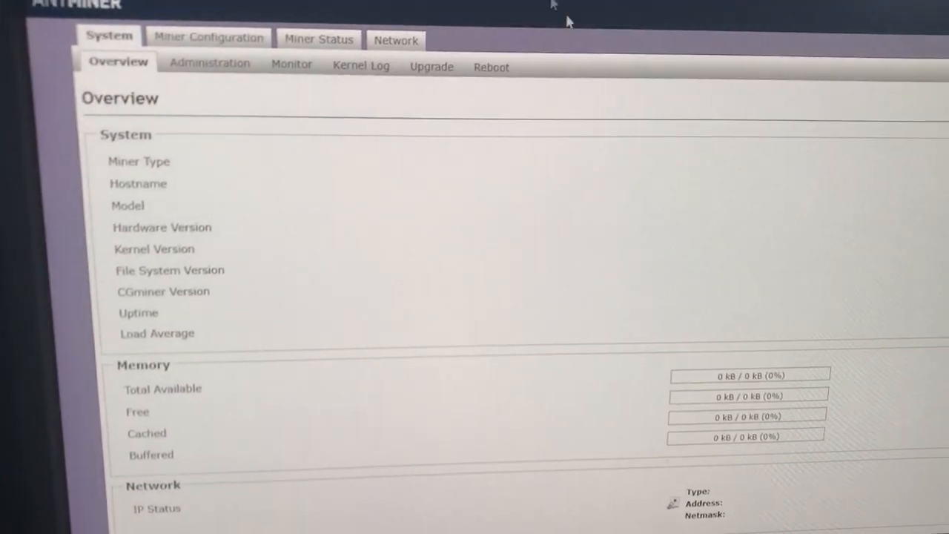
left_click(490, 66)
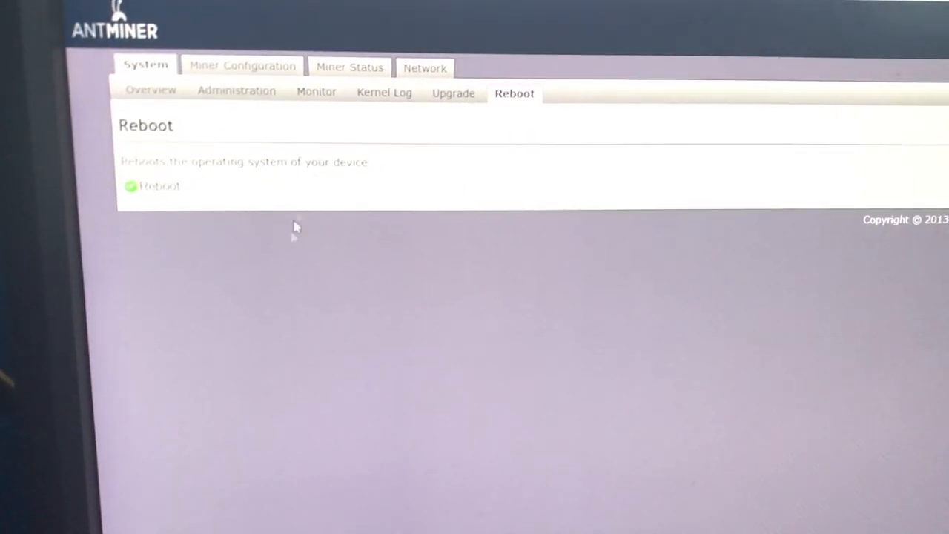